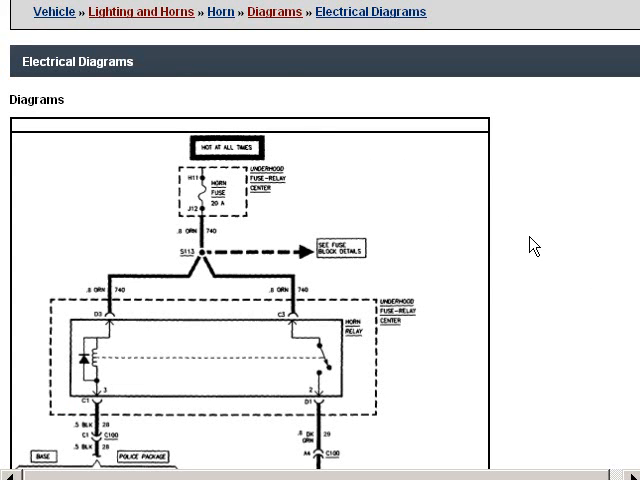
# Scroll through the rest of the horn circuit wiring diagram to finish reviewing it
pyautogui.scroll(-3)
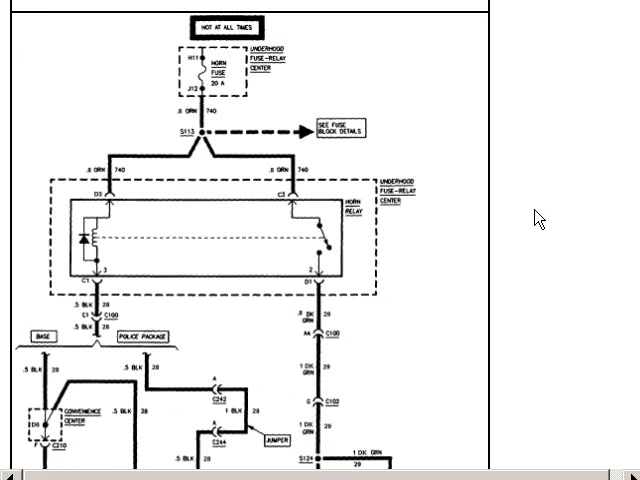
pyautogui.moveTo(538, 222)
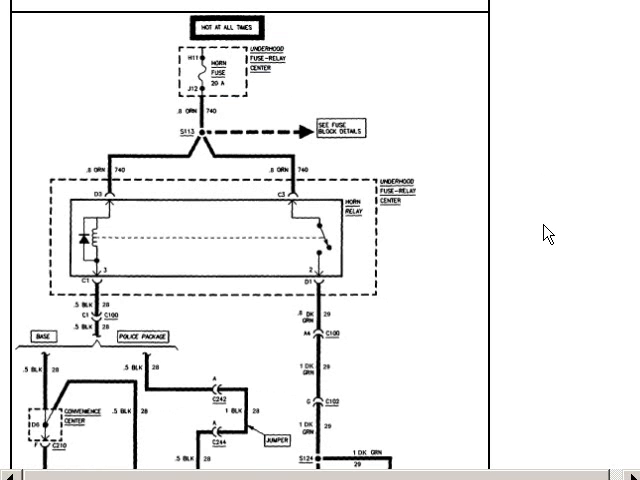
pyautogui.scroll(-3)
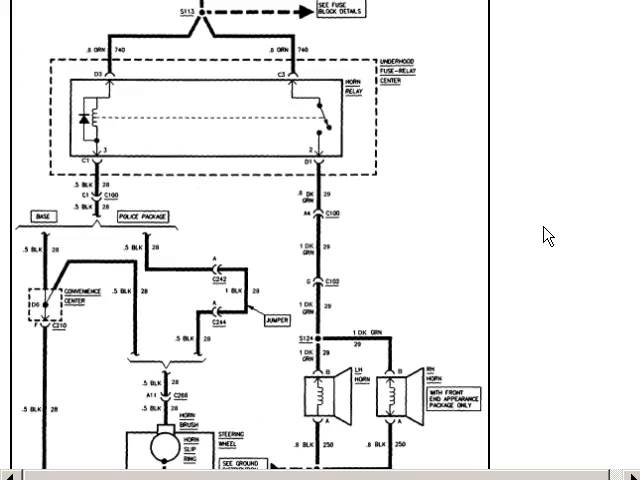
pyautogui.scroll(3)
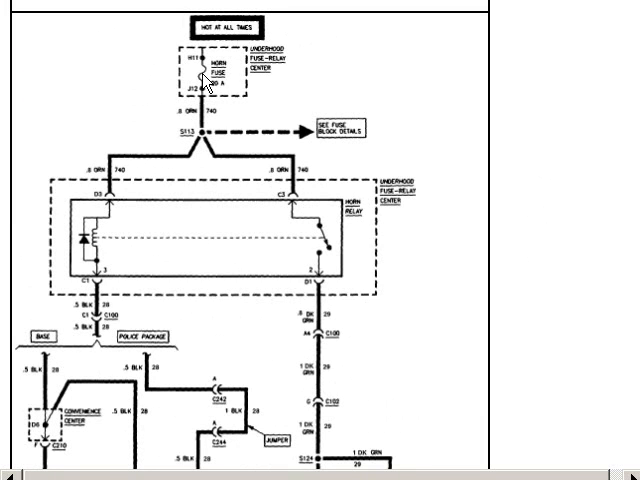
pyautogui.moveTo(355, 84)
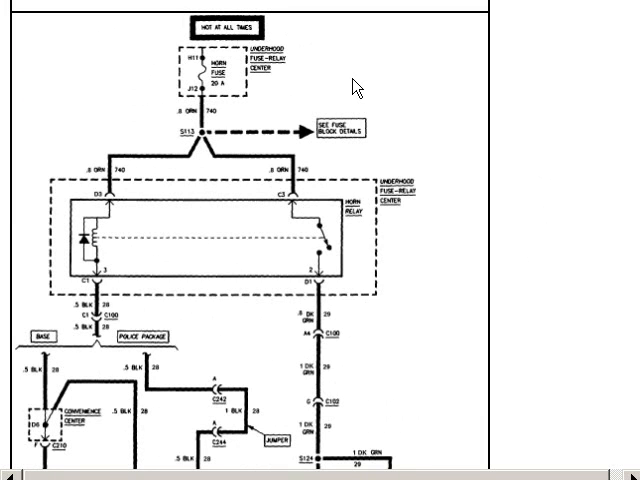
pyautogui.moveTo(357, 82)
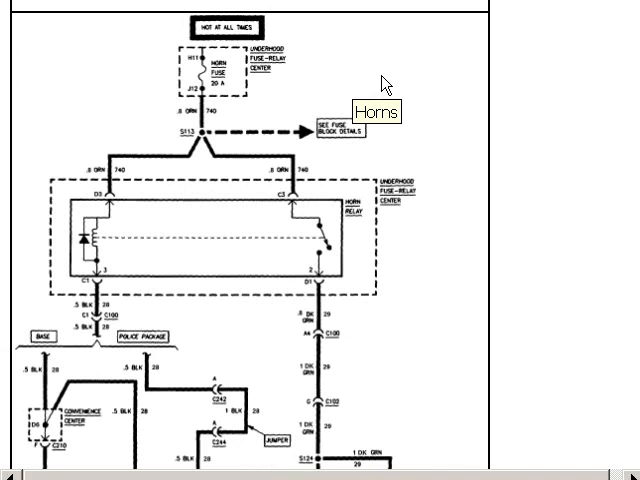
pyautogui.moveTo(463, 86)
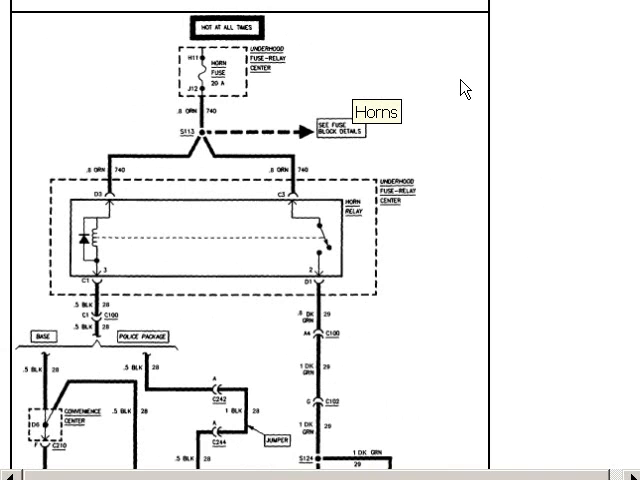
pyautogui.moveTo(510, 90)
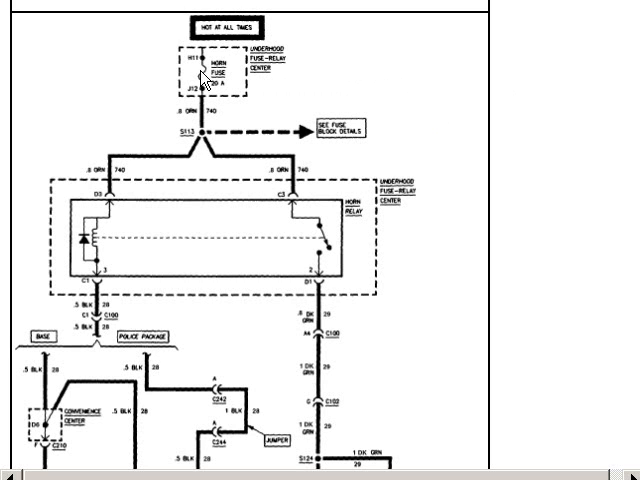
pyautogui.moveTo(293, 80)
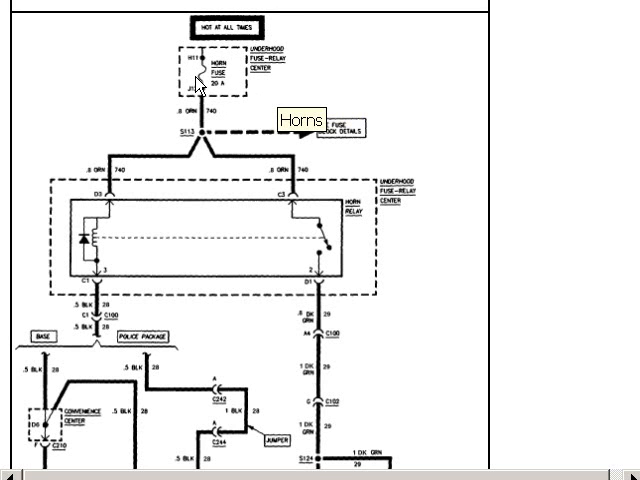
pyautogui.moveTo(307, 85)
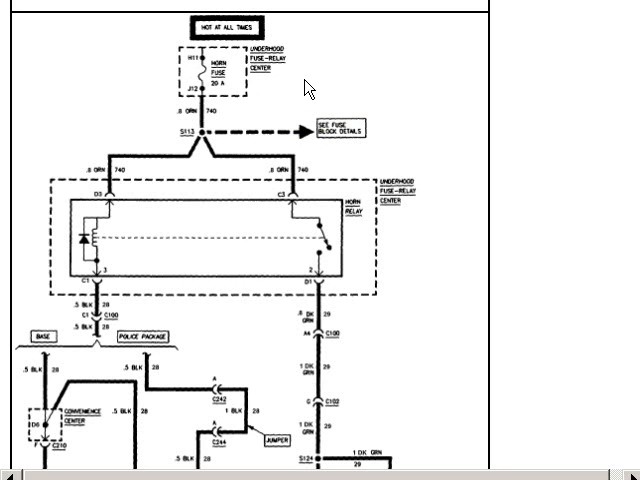
pyautogui.moveTo(604, 96)
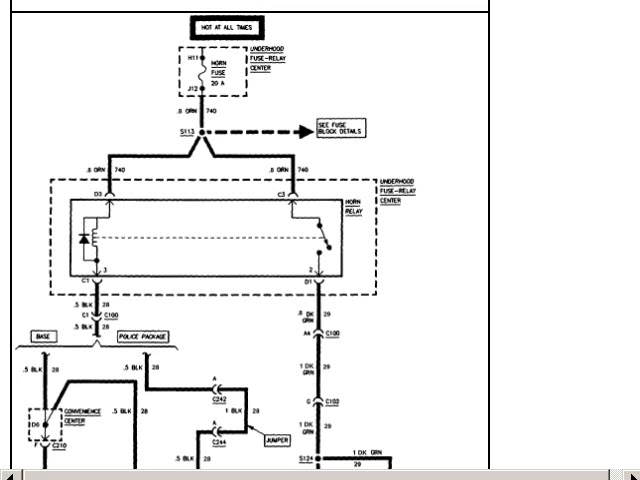
pyautogui.moveTo(254, 88)
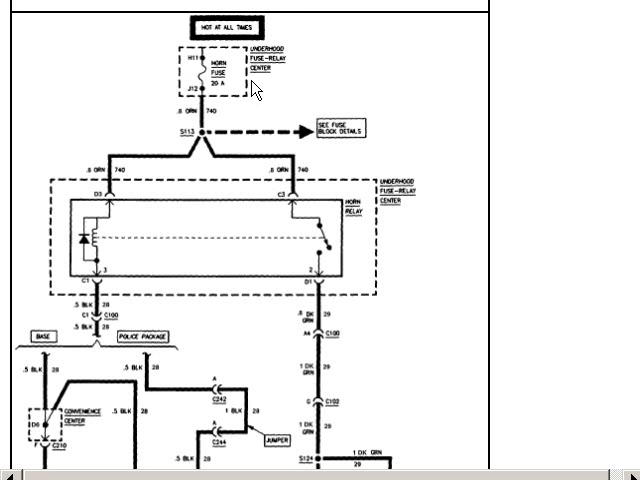
pyautogui.moveTo(418, 222)
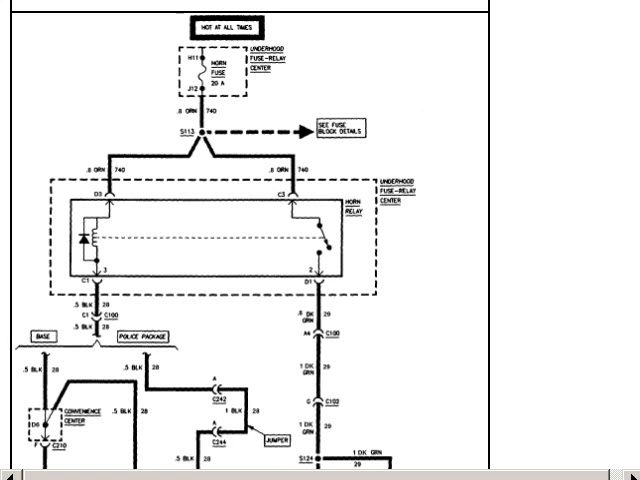
pyautogui.scroll(-3)
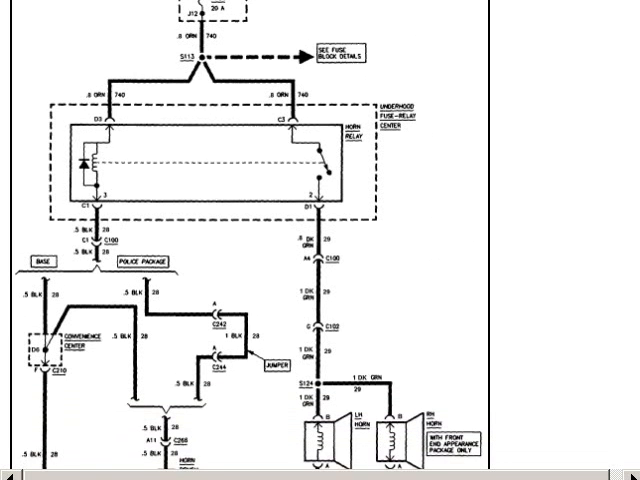
pyautogui.scroll(-3)
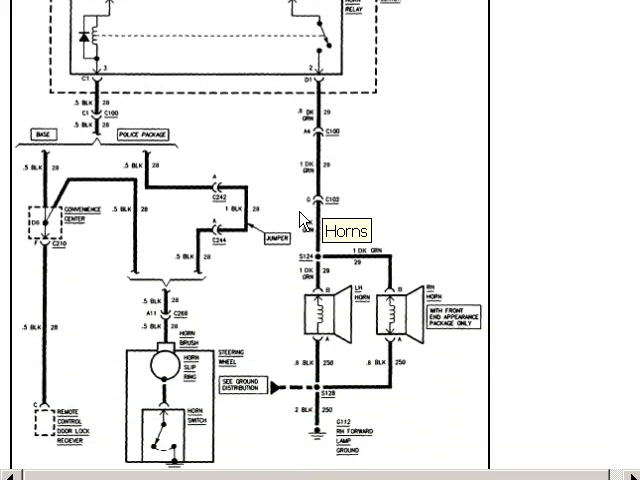
pyautogui.moveTo(203, 428)
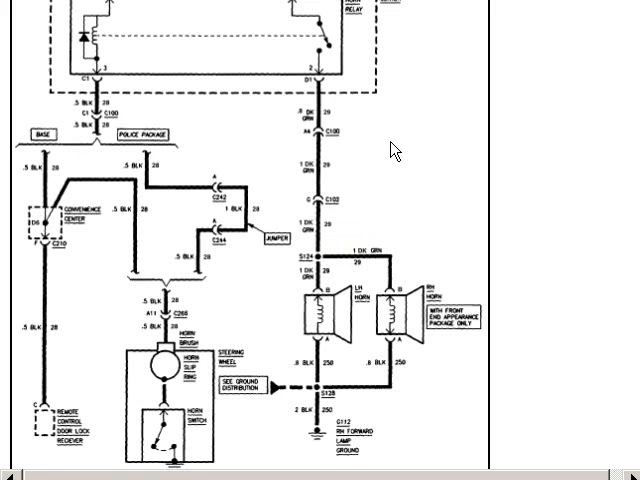
pyautogui.scroll(-3)
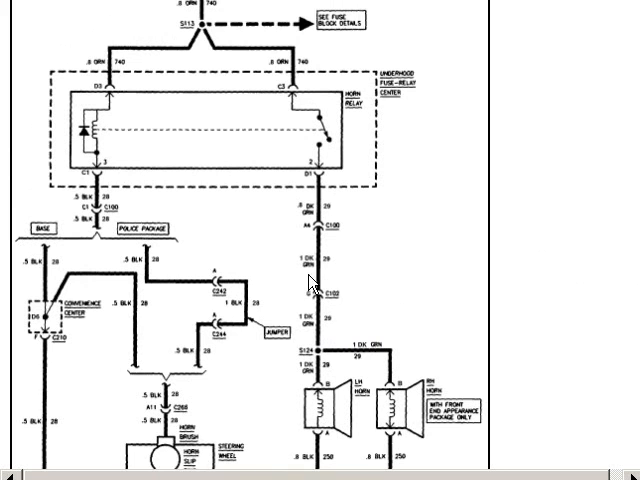
pyautogui.moveTo(360, 300)
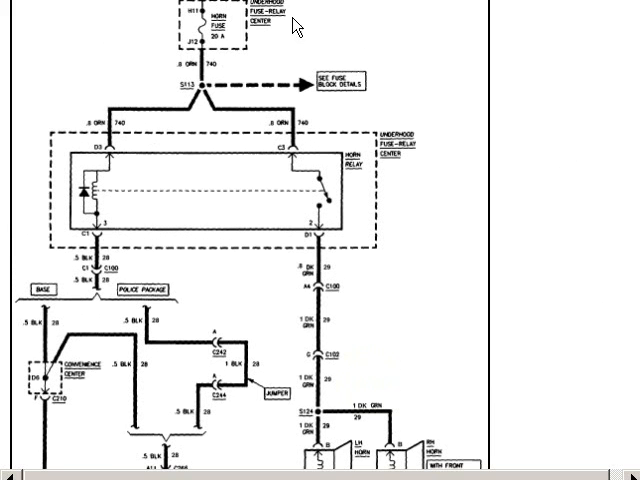
pyautogui.moveTo(330, 360)
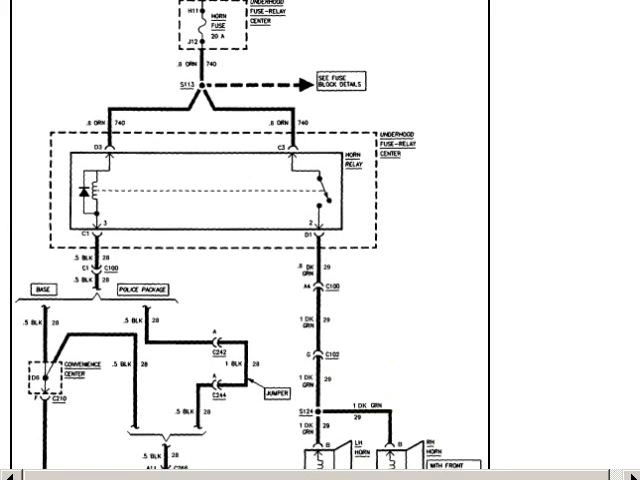
pyautogui.scroll(-3)
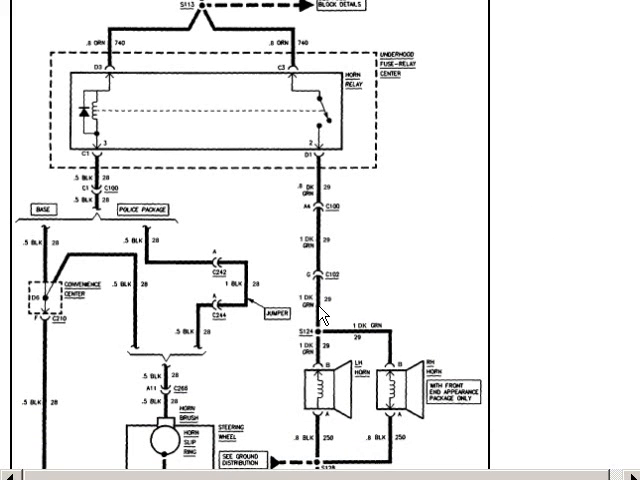
pyautogui.moveTo(321, 314)
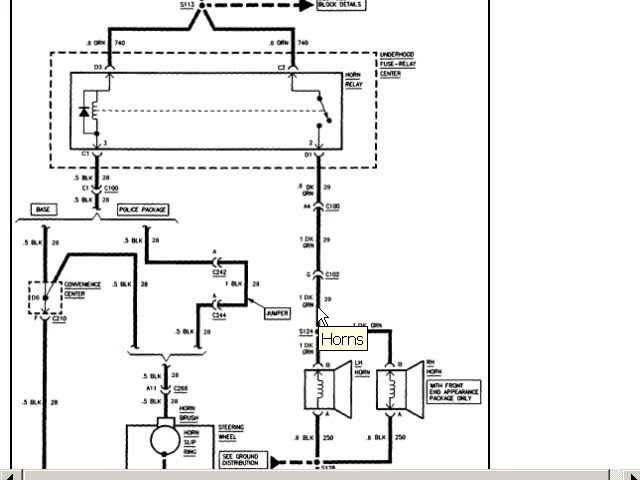
pyautogui.moveTo(338, 308)
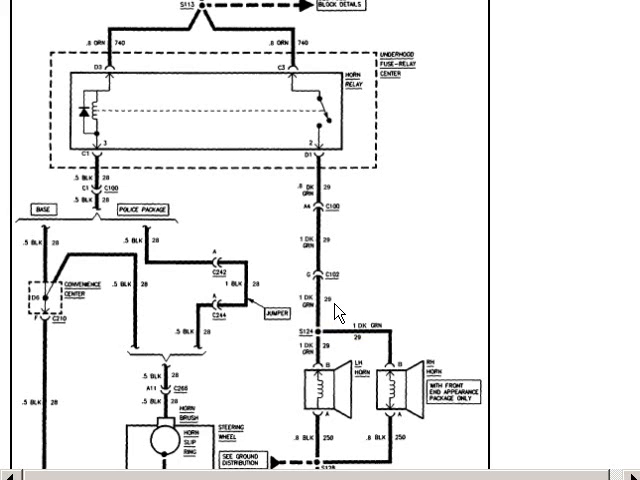
pyautogui.moveTo(337, 313)
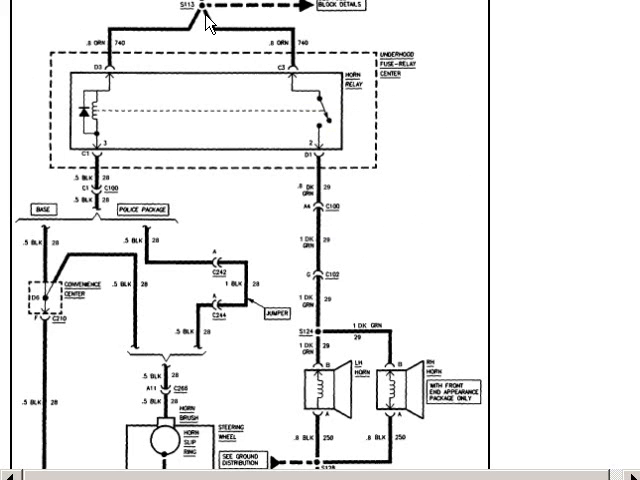
pyautogui.scroll(-3)
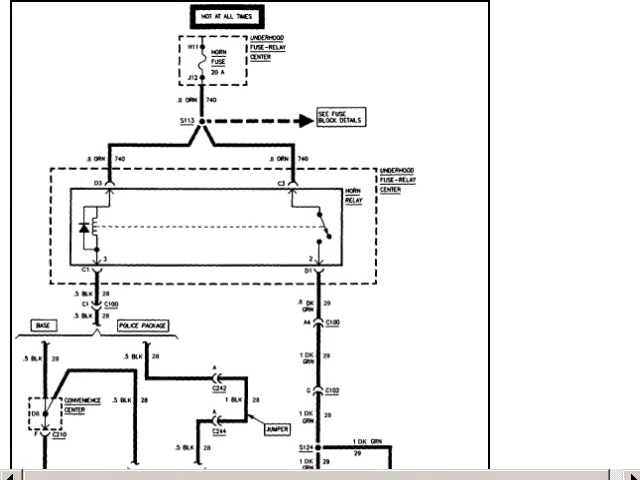
pyautogui.moveTo(308, 60)
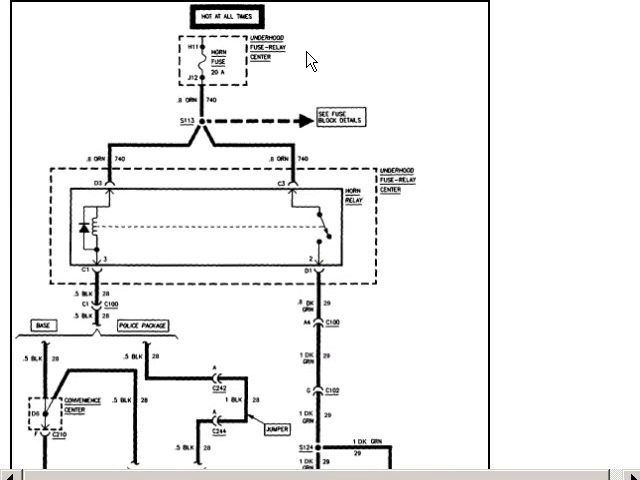
pyautogui.moveTo(207, 63)
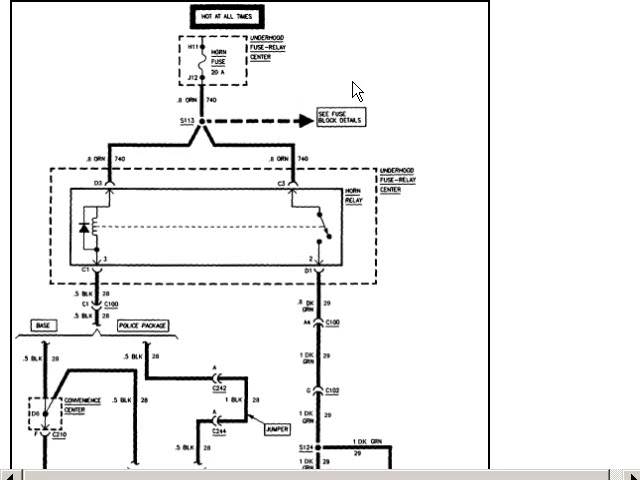
pyautogui.moveTo(513, 135)
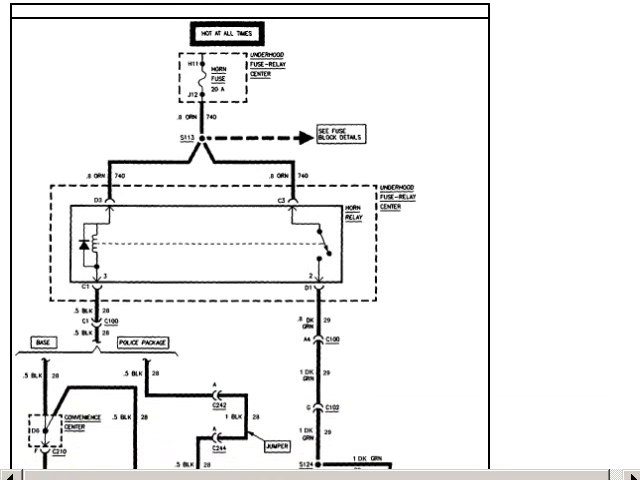
pyautogui.scroll(-3)
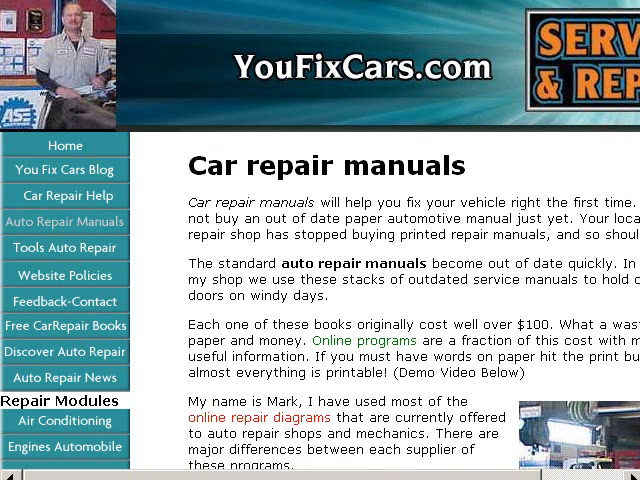
# Go to YouFixCars.com's Automotive Electrical page and scroll to its electrical information articles
pyautogui.scroll(-3)
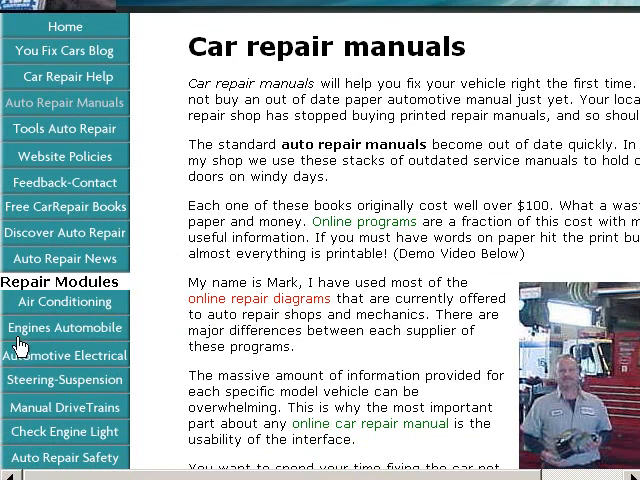
pyautogui.click(65, 354)
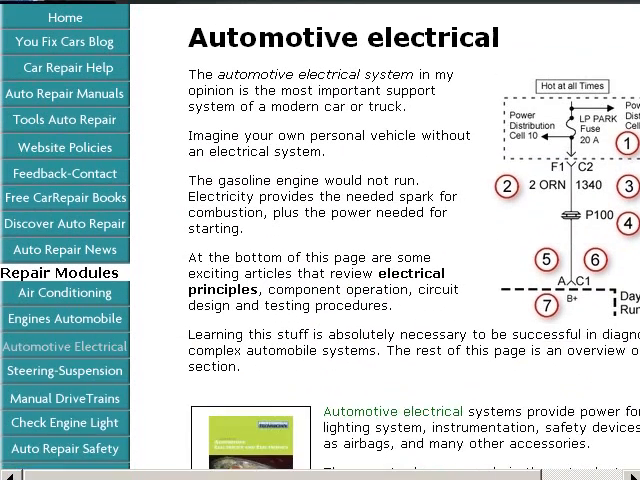
pyautogui.scroll(-3)
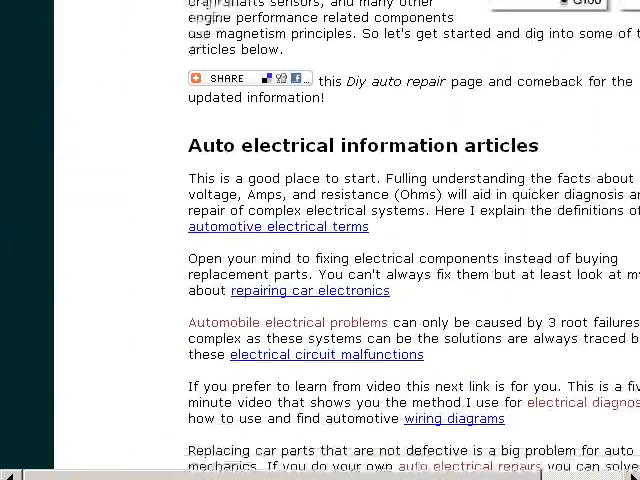
pyautogui.scroll(-3)
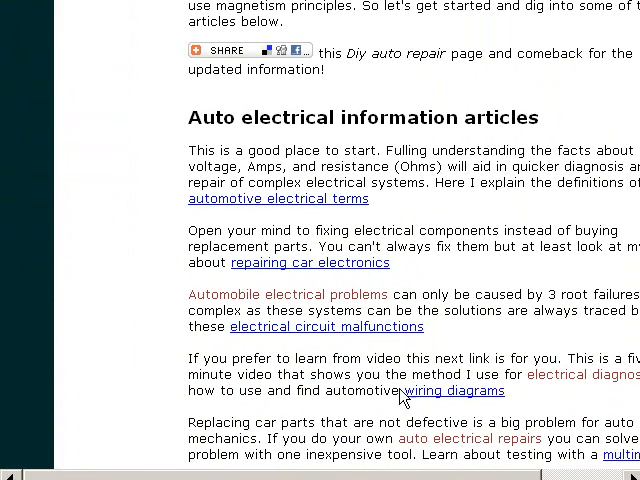
pyautogui.moveTo(458, 400)
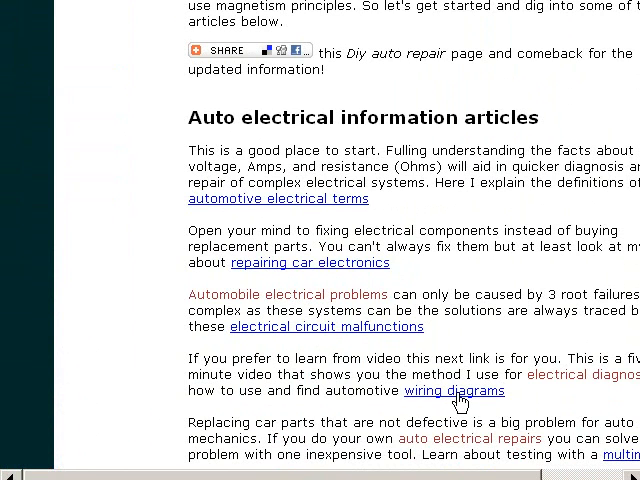